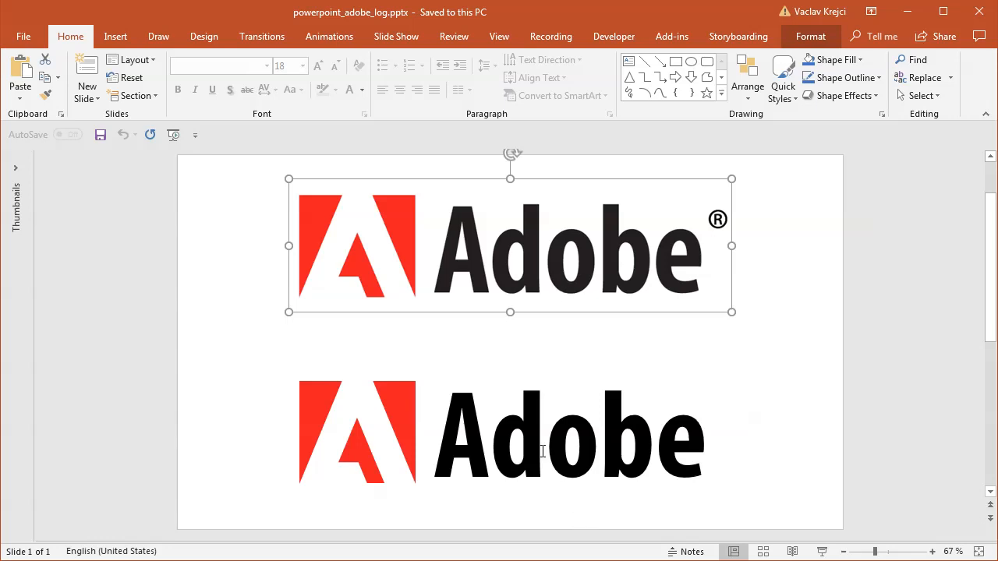
# - Copy the original Adobe logo picture onto a slide in a new presentation
pyautogui.click(357, 436)
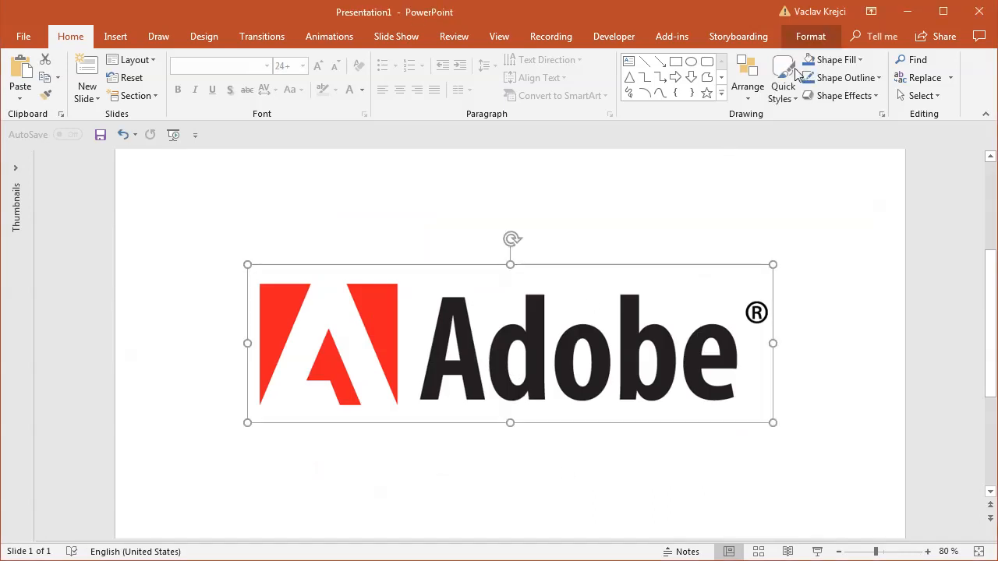
# - Recolor the logo picture with the pale grey Washout option, then deselect it
pyautogui.click(94, 77)
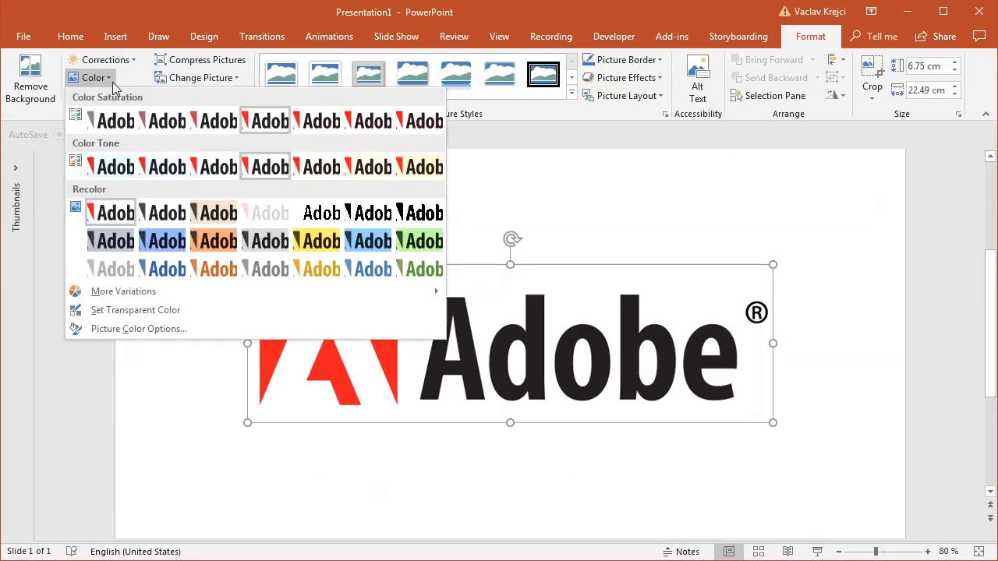
pyautogui.click(114, 213)
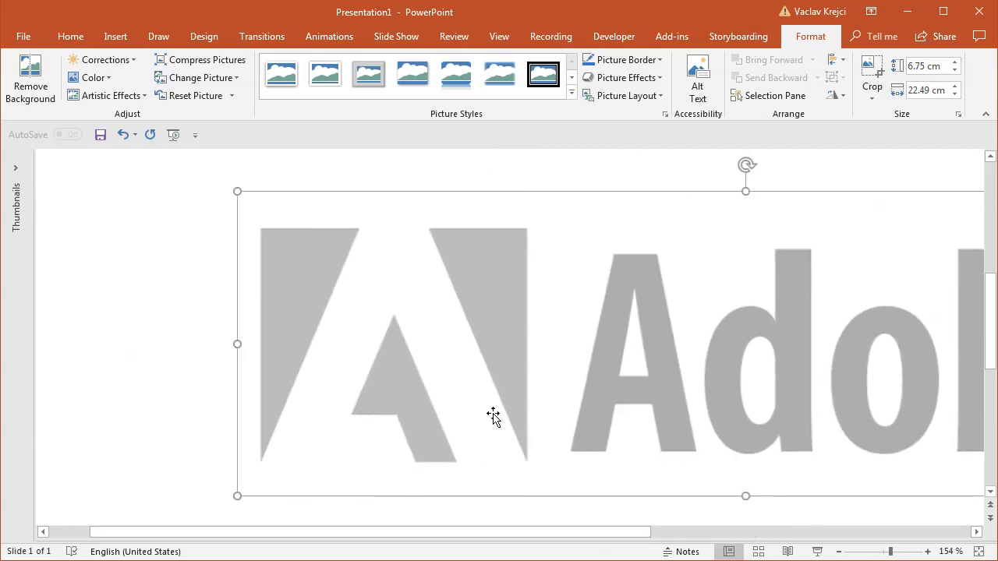
pyautogui.click(71, 35)
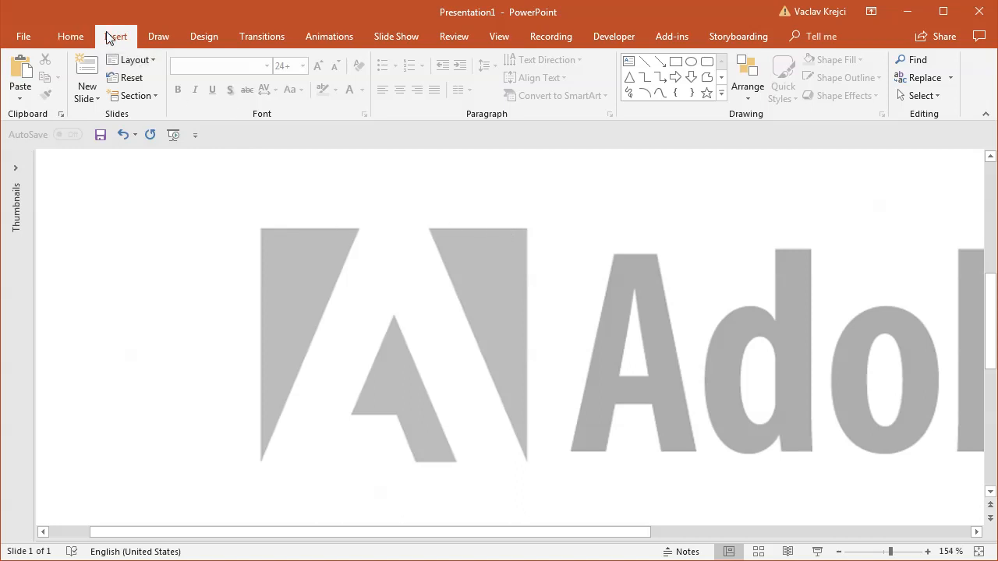
# - Draw a rectangle over the A mark and raise its blue fill's transparency
pyautogui.click(116, 36)
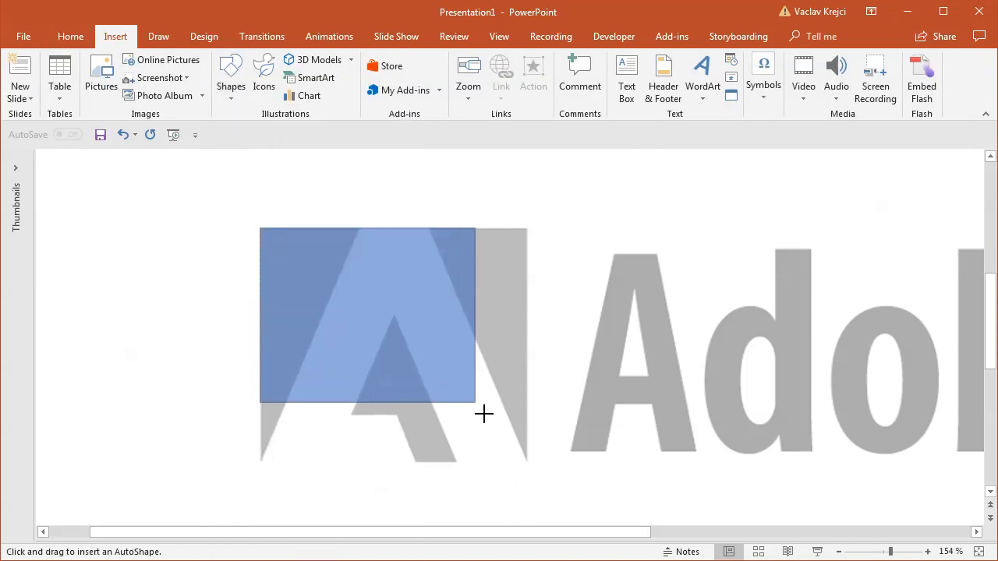
pyautogui.moveTo(259, 228); pyautogui.dragTo(529, 462)
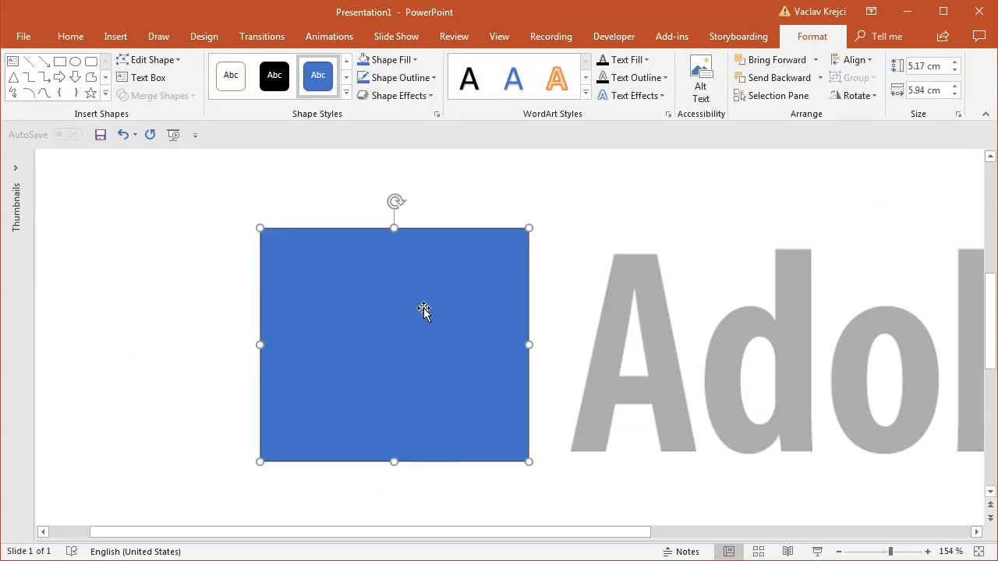
pyautogui.moveTo(429, 309)
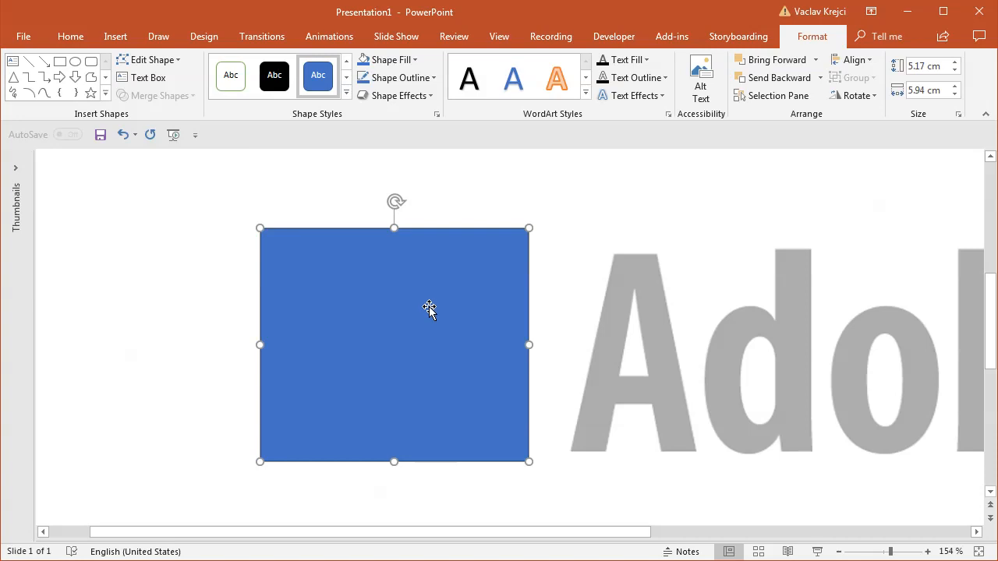
pyautogui.click(390, 60)
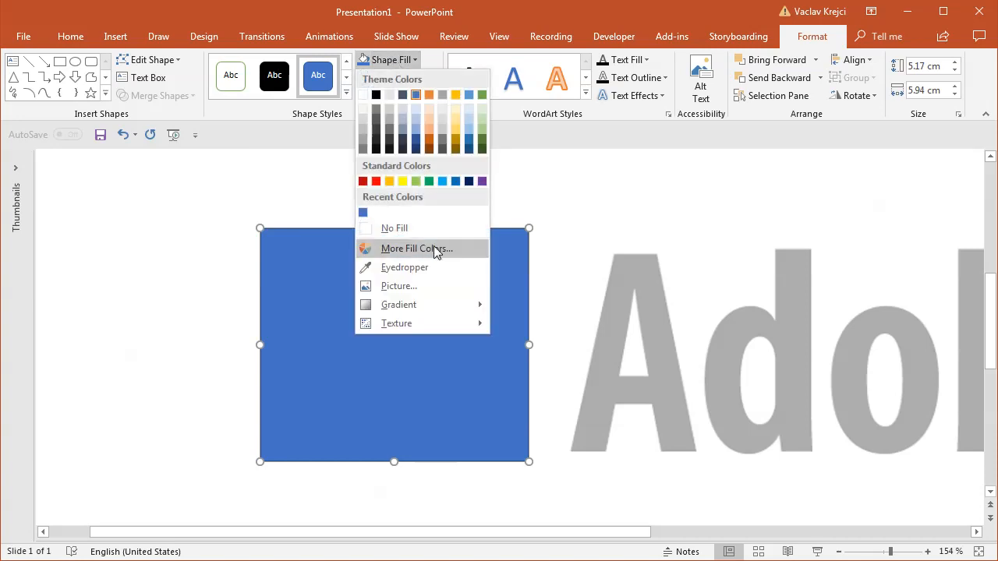
pyautogui.click(416, 248)
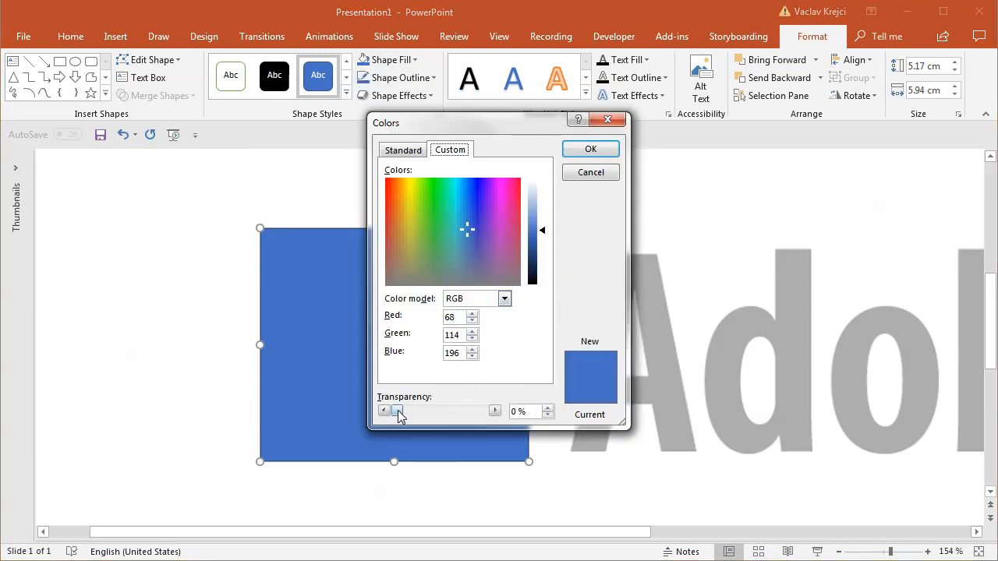
pyautogui.click(590, 149)
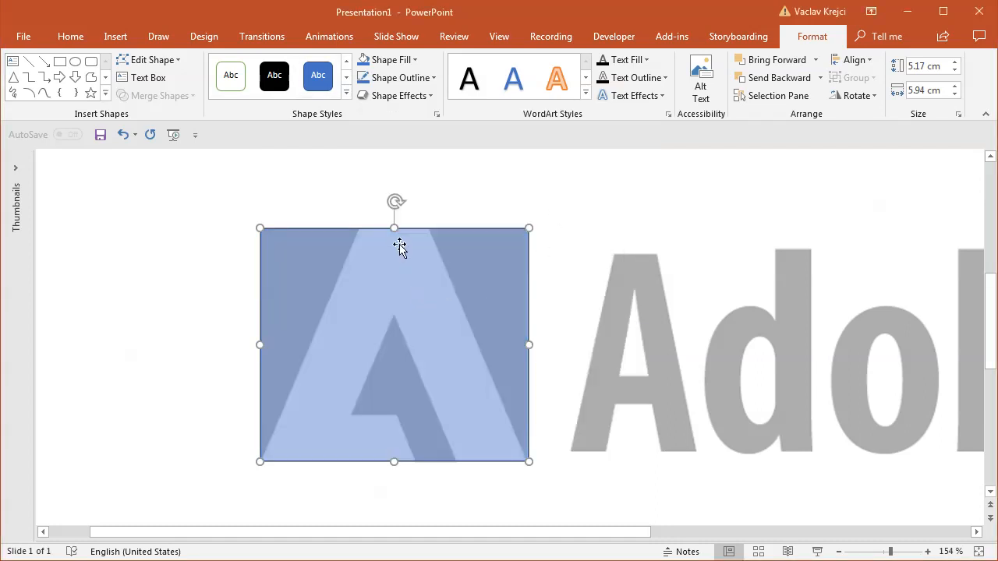
pyautogui.rightClick(400, 247)
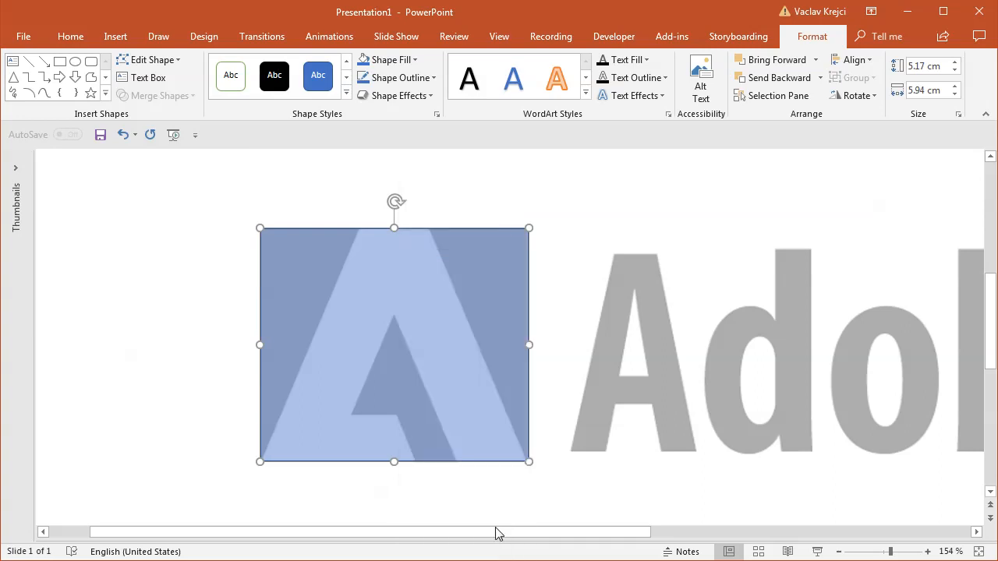
pyautogui.moveTo(857, 544)
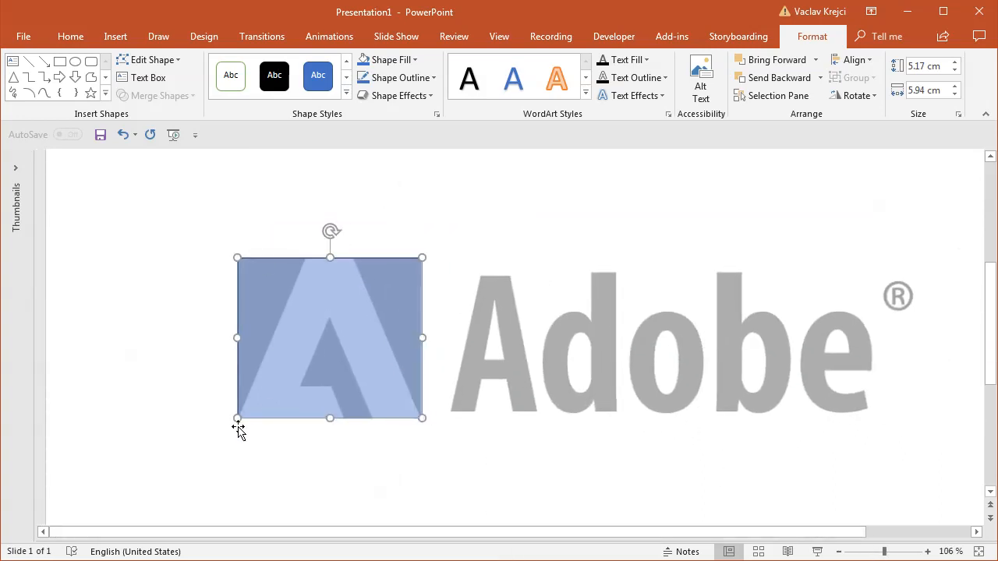
pyautogui.moveTo(246, 471)
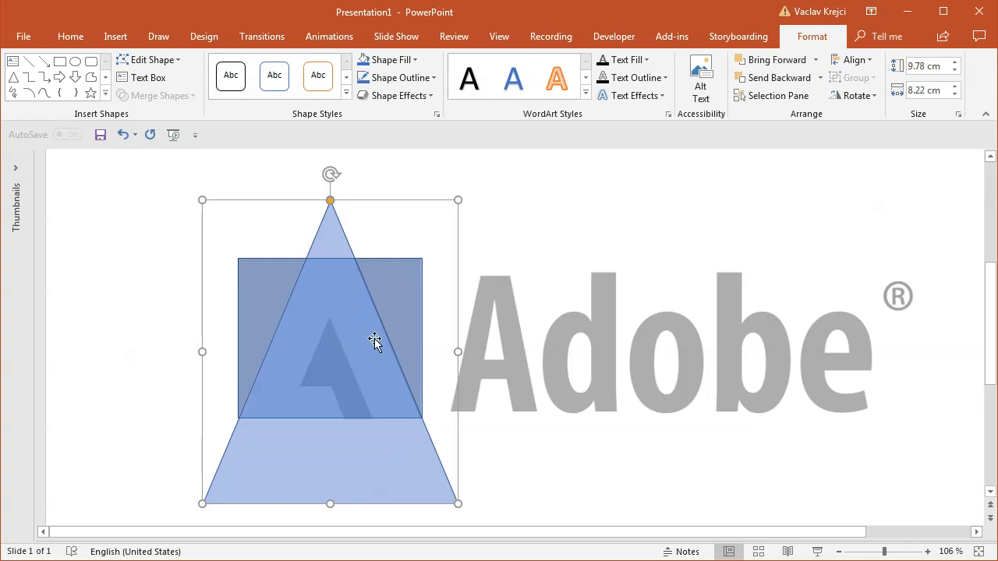
pyautogui.moveTo(370, 347)
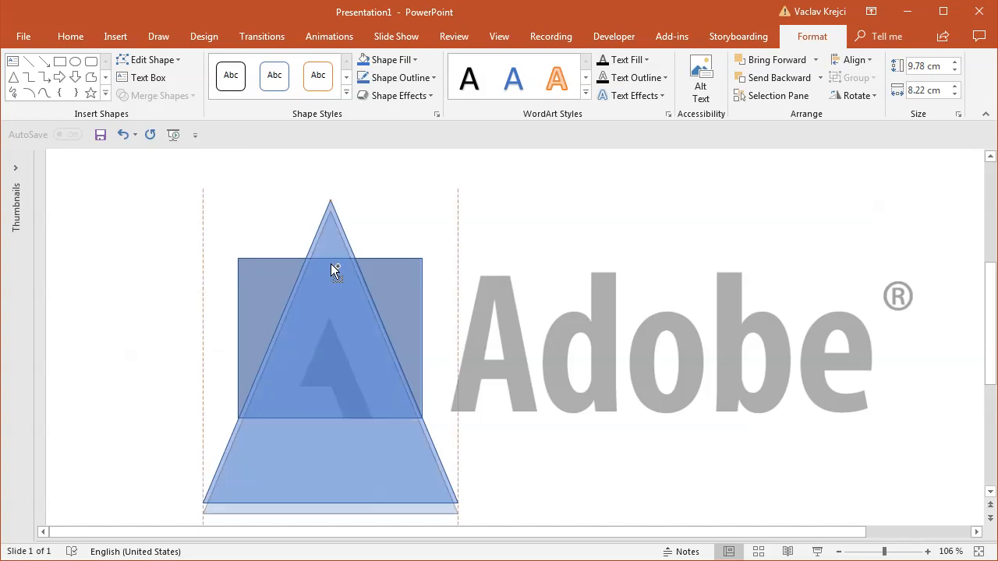
# - Select the two overlapping triangles placed over the rectangle
pyautogui.click(332, 269)
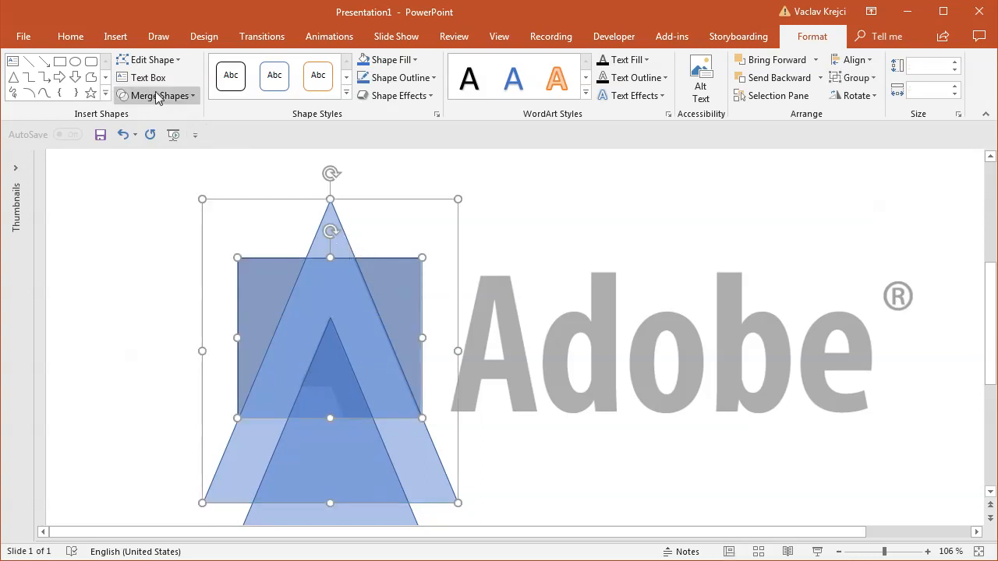
# - Subtract the tall triangle from the rectangle with Merge Shapes, then zoom in
pyautogui.click(158, 95)
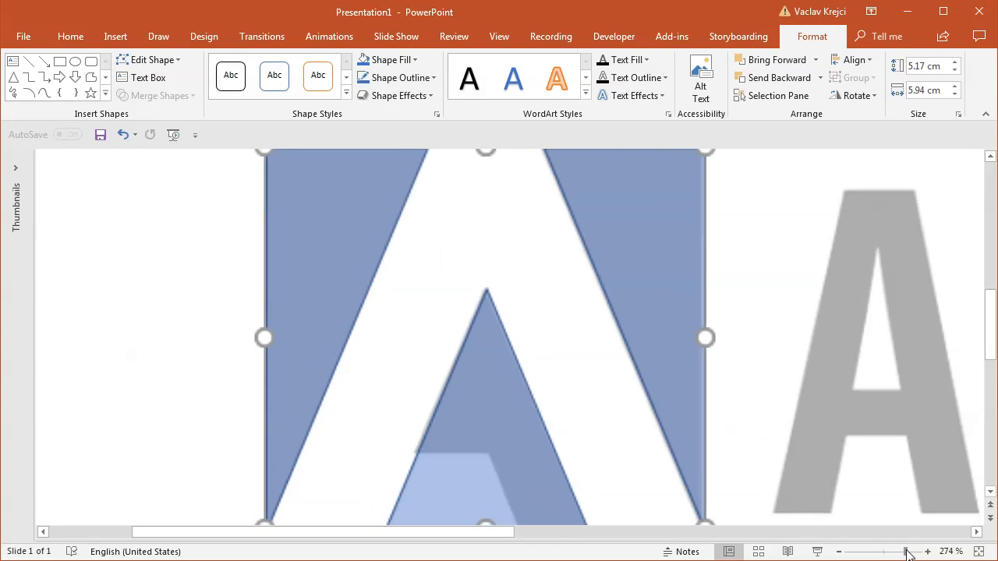
pyautogui.scroll(-3)
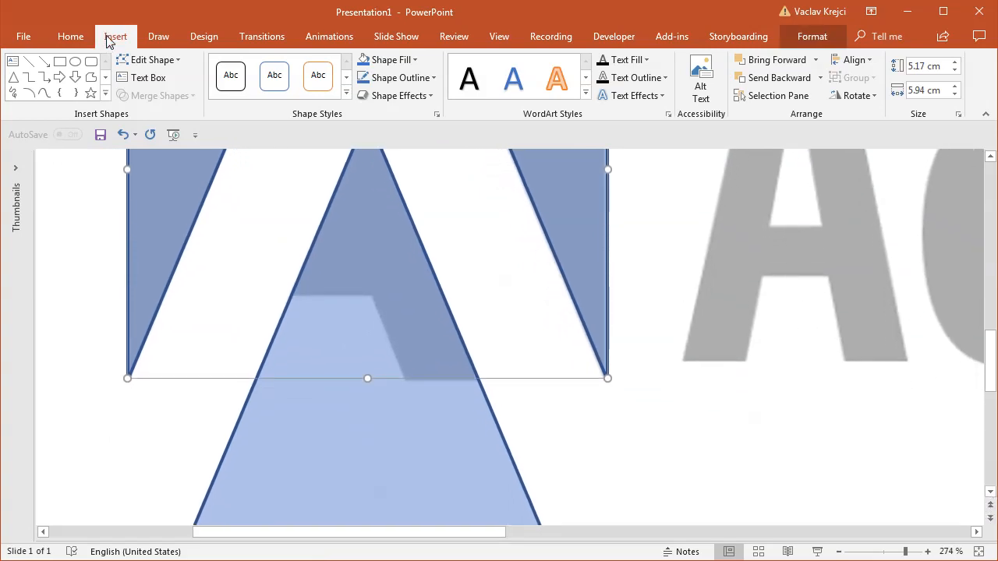
# - Draw a wide bar across the A's base and a reshaped trapezoid over the crossbar
pyautogui.click(115, 36)
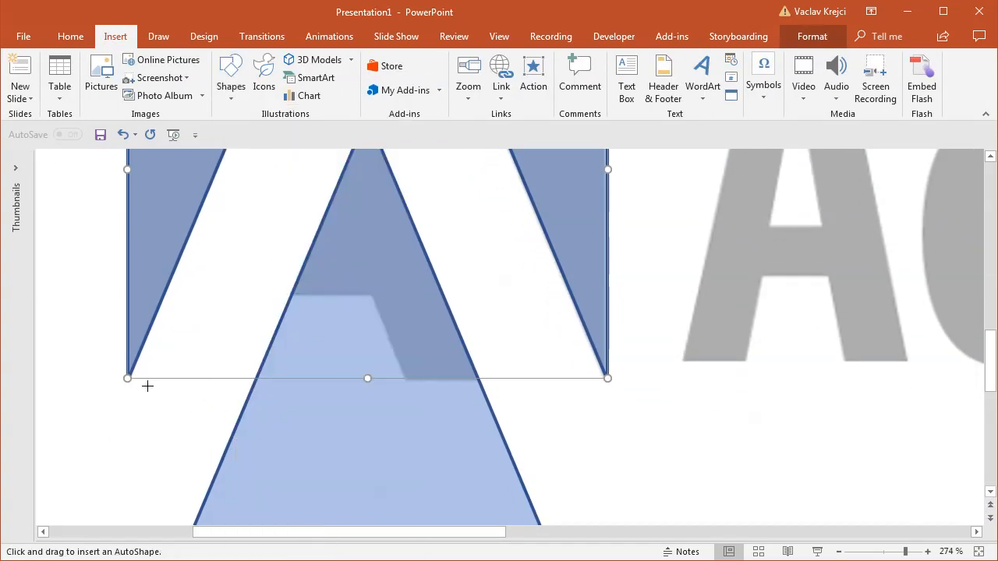
pyautogui.moveTo(102, 381); pyautogui.dragTo(651, 487)
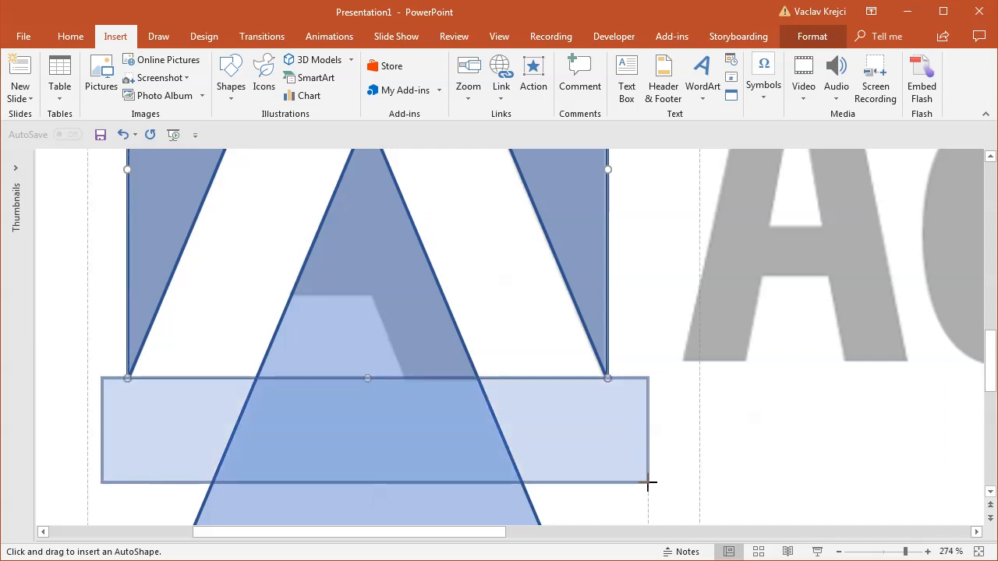
pyautogui.click(374, 429)
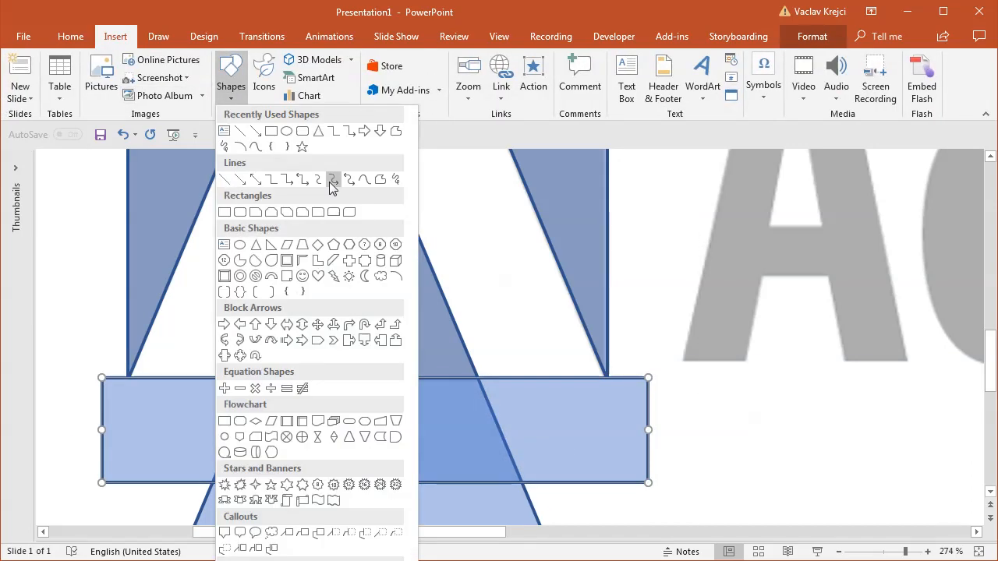
pyautogui.moveTo(302, 244)
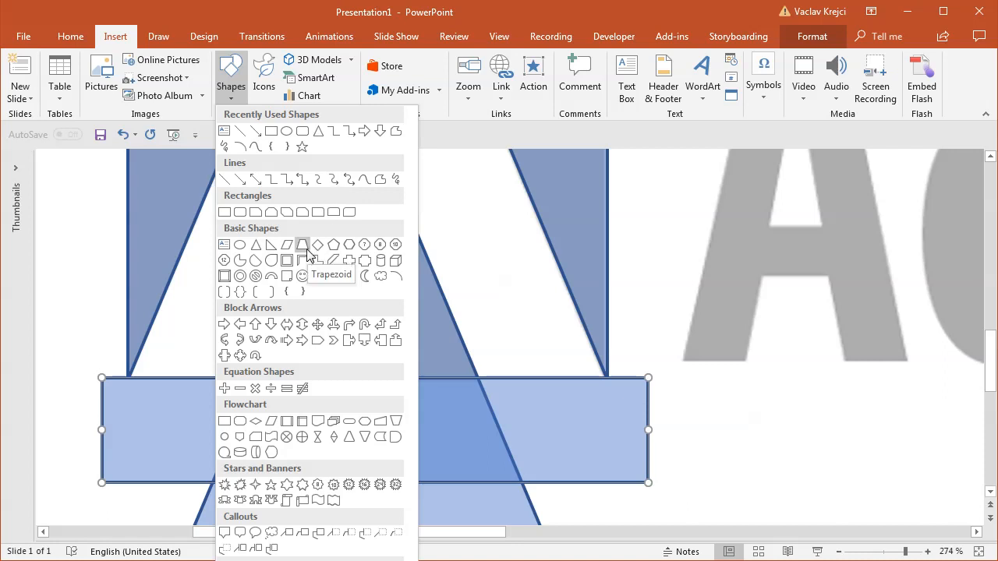
pyautogui.click(302, 244)
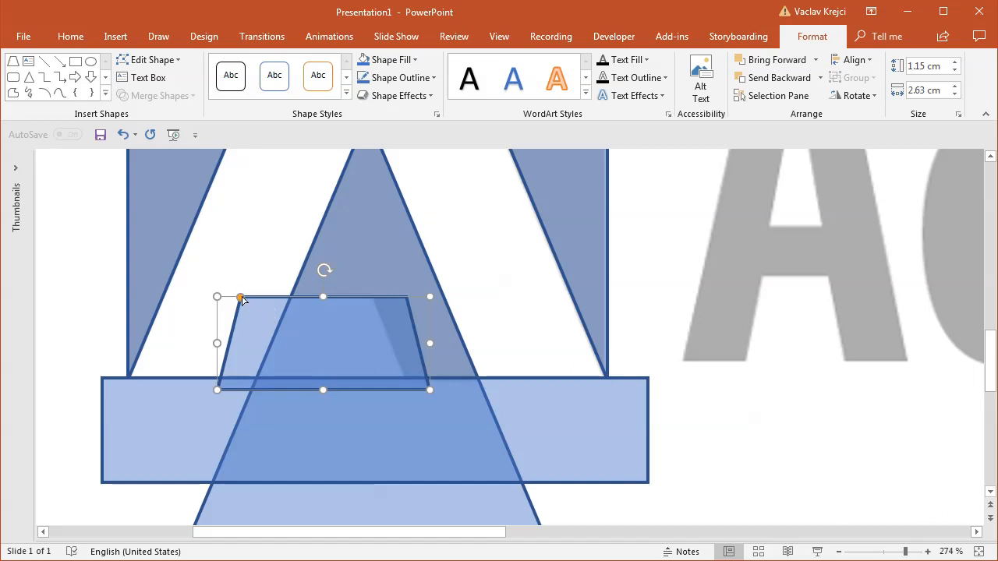
pyautogui.click(261, 301)
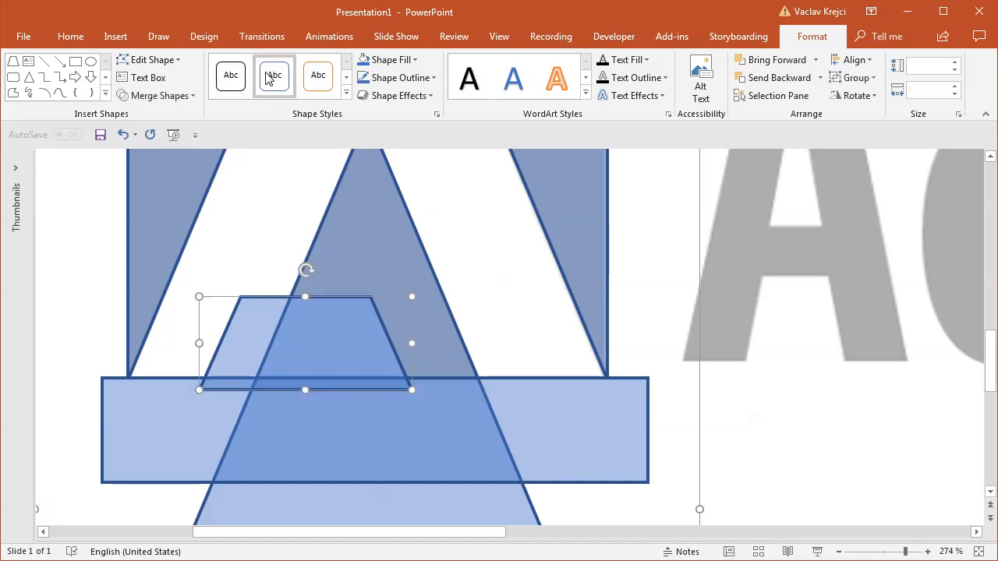
# - Subtract the wide bar and trapezoid from the A pieces into one shape
pyautogui.click(160, 95)
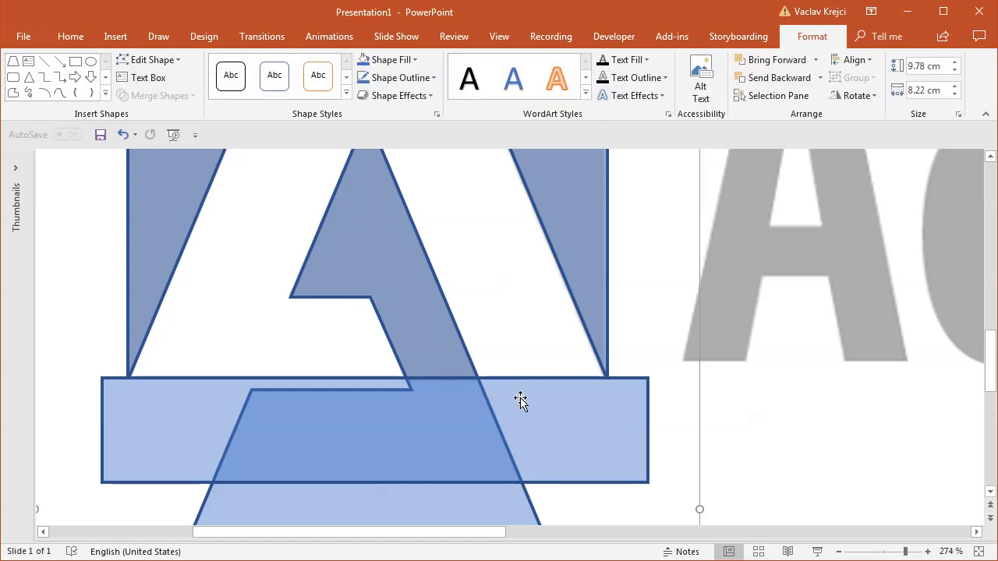
pyautogui.click(520, 400)
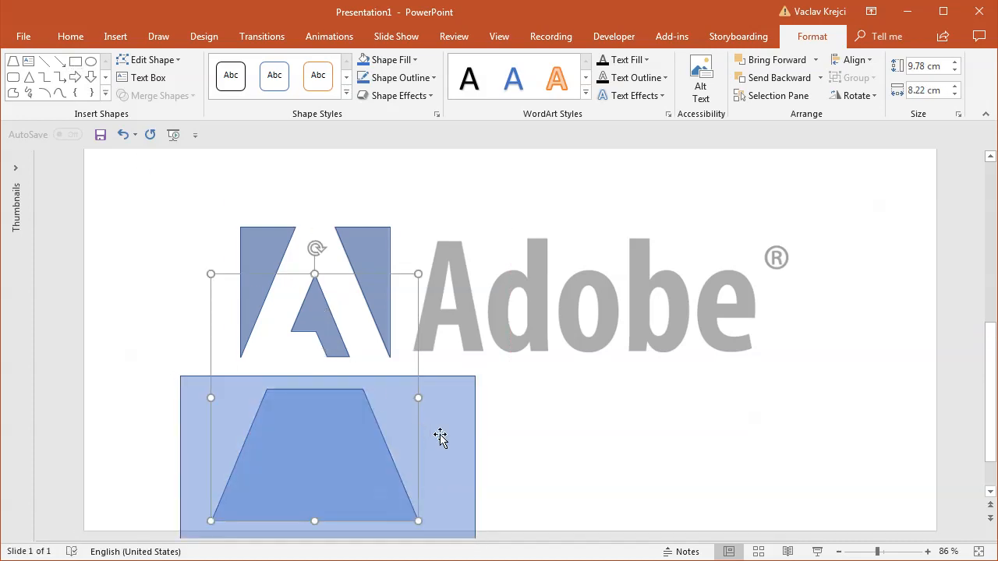
pyautogui.click(160, 95)
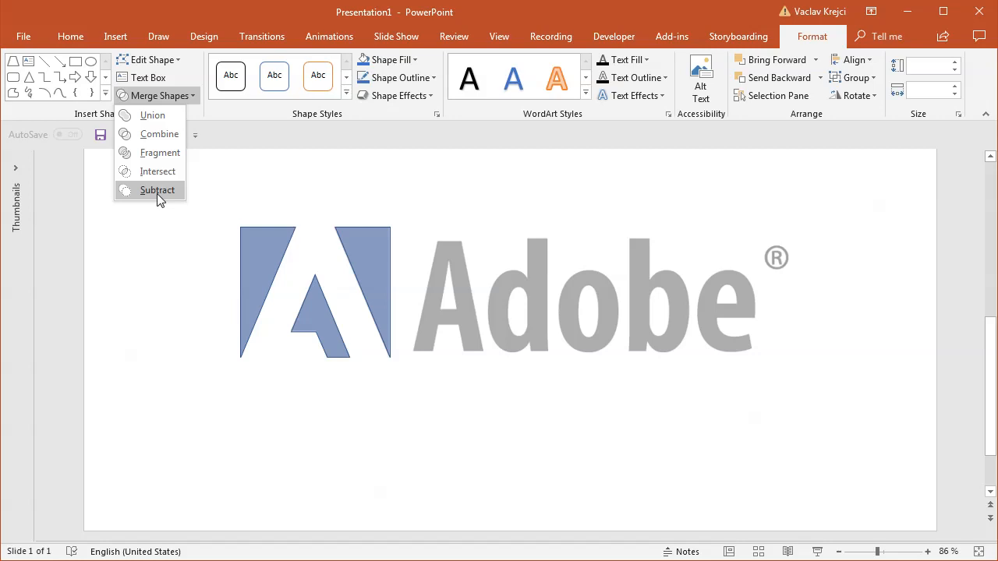
pyautogui.click(157, 189)
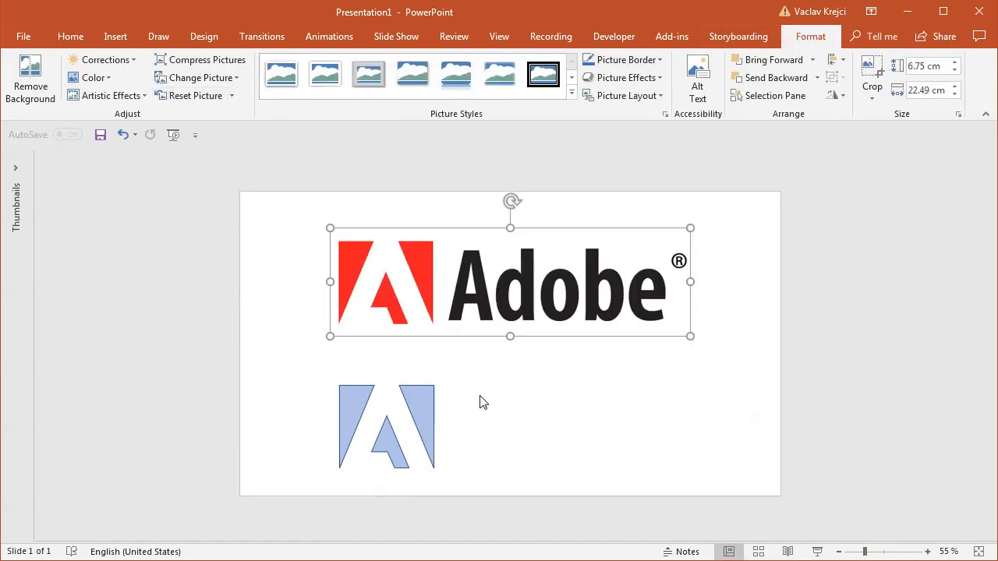
# - Fill the A mark with the original logo's red using the Eyedropper
pyautogui.click(386, 421)
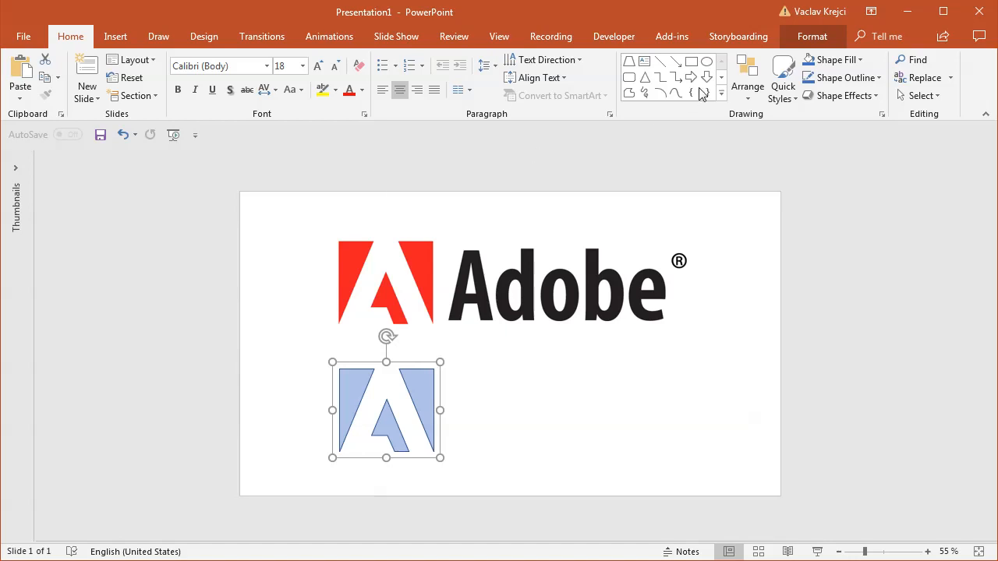
pyautogui.click(395, 60)
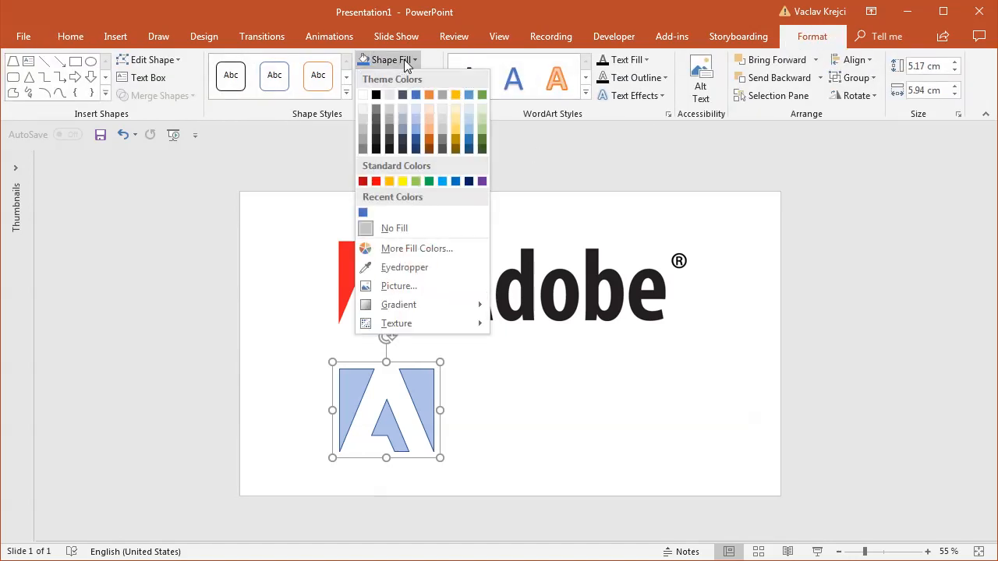
pyautogui.click(363, 212)
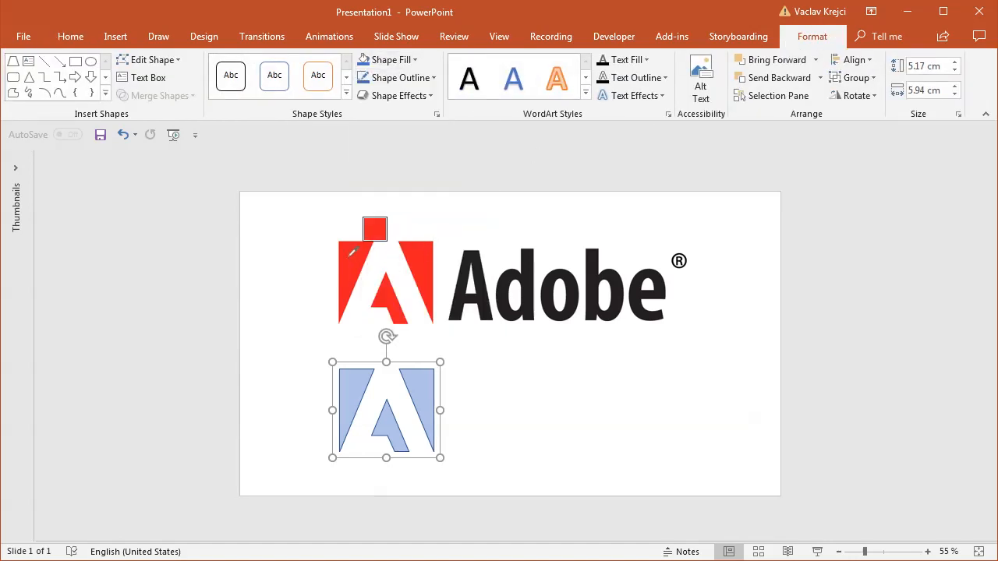
pyautogui.click(430, 77)
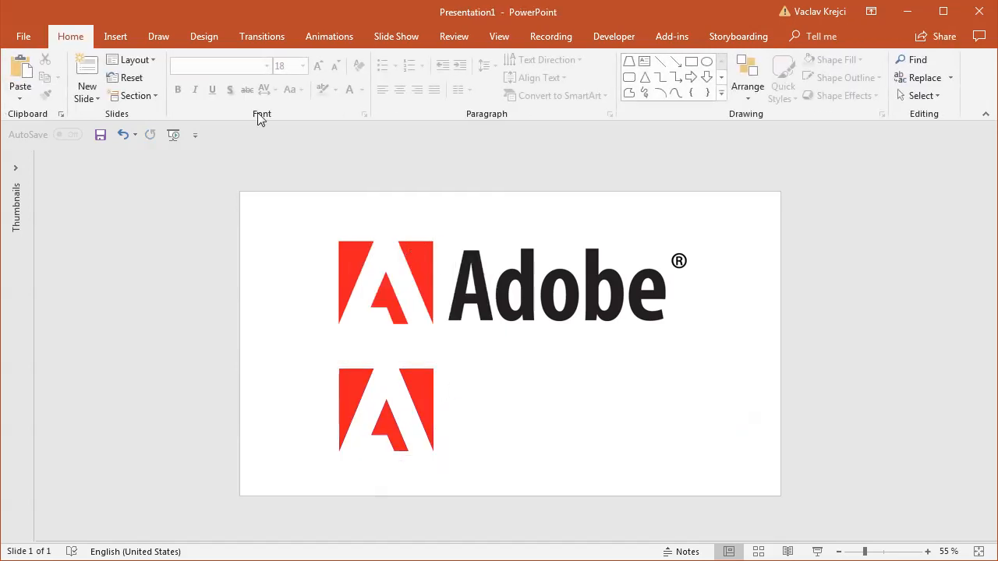
# - Add an 'Adobe' text box in bold Myriad Pro Cond, size 180, beside the A
pyautogui.click(115, 36)
pyautogui.write('Adobe')
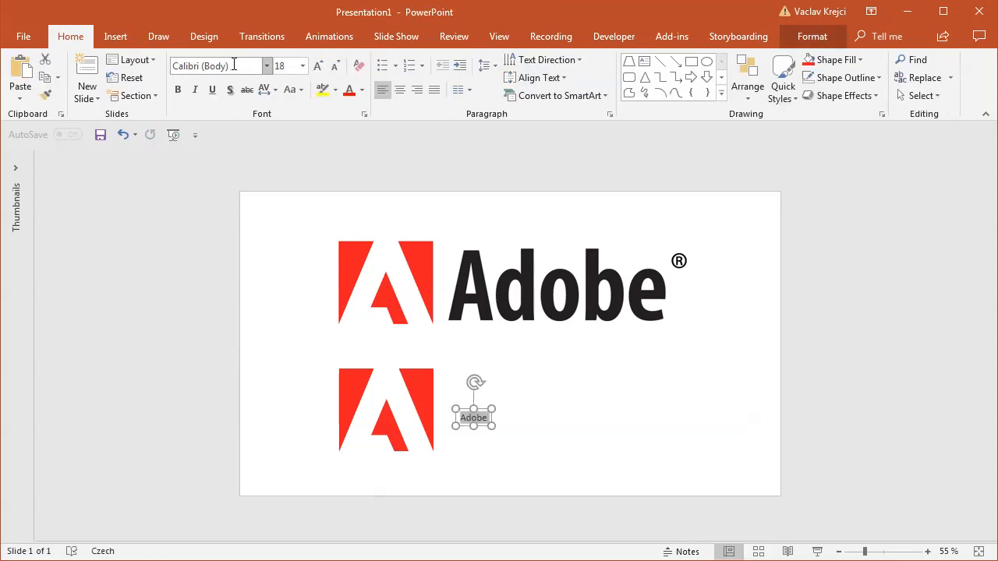
pyautogui.write('Myriad Pro Cond')
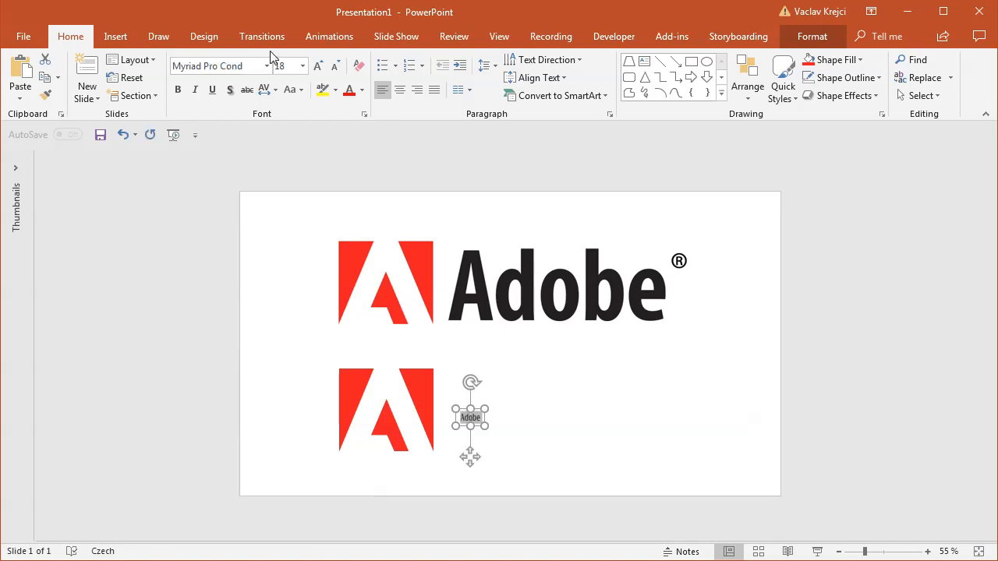
pyautogui.click(301, 66)
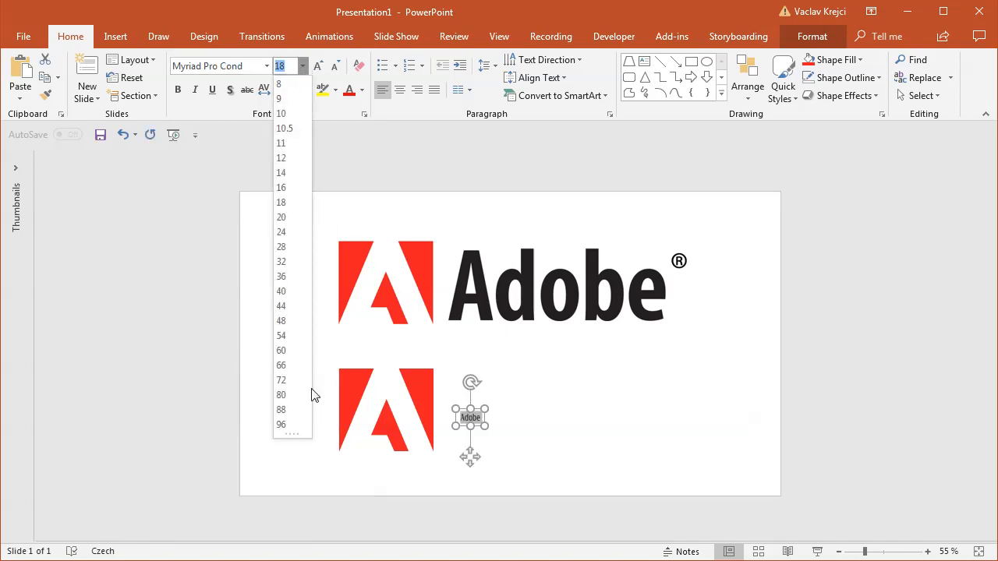
pyautogui.click(281, 424)
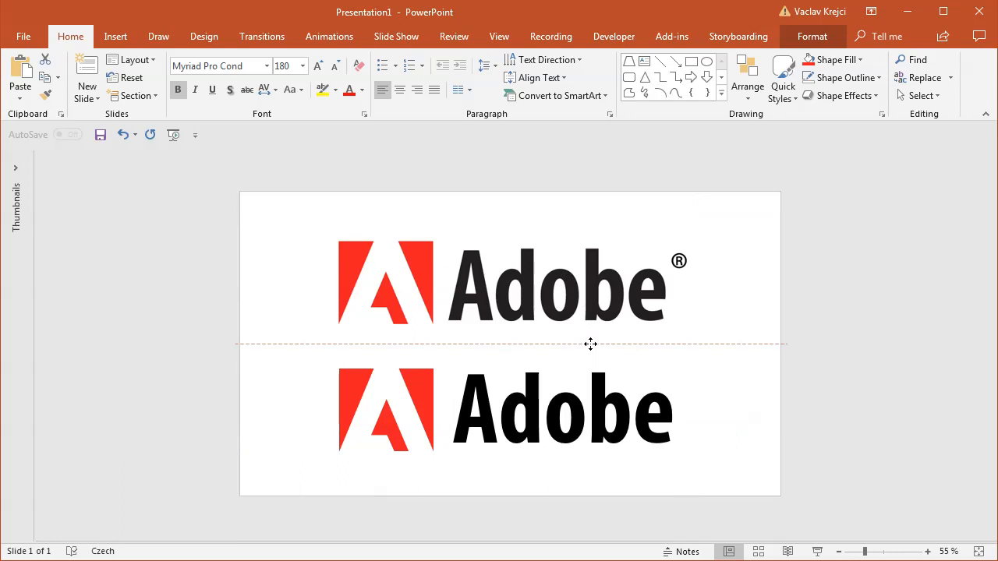
pyautogui.click(561, 413)
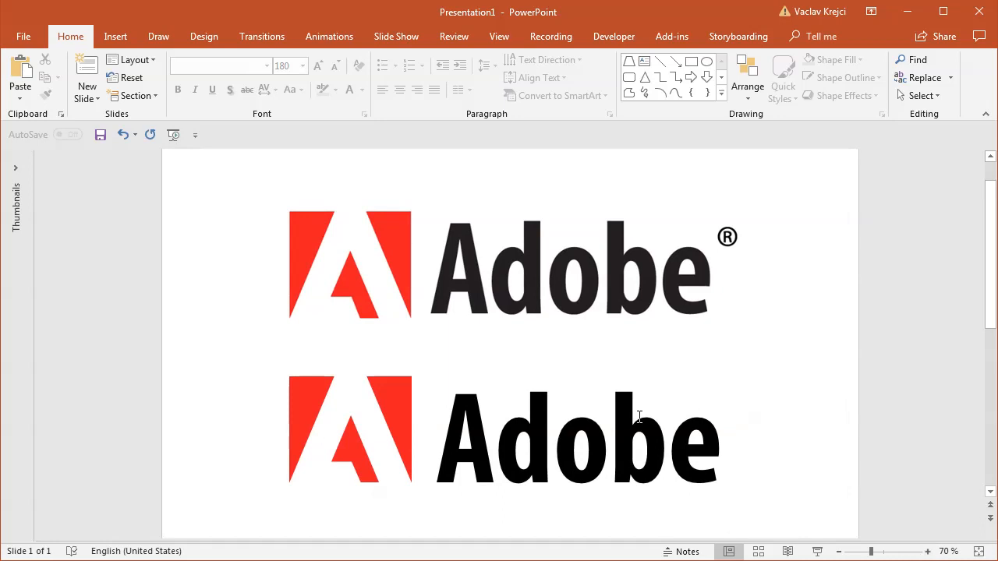
pyautogui.moveTo(639, 424)
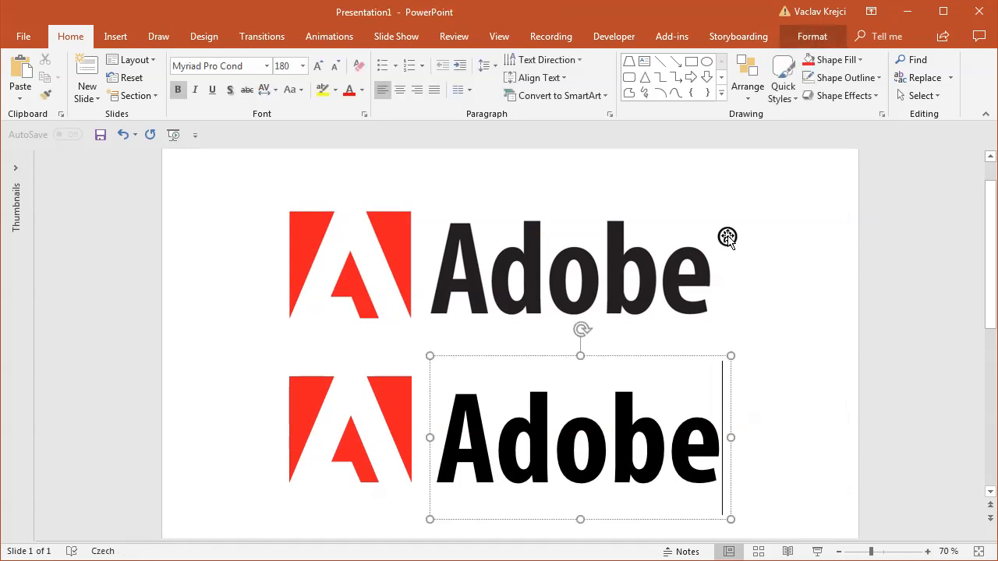
pyautogui.moveTo(715, 233)
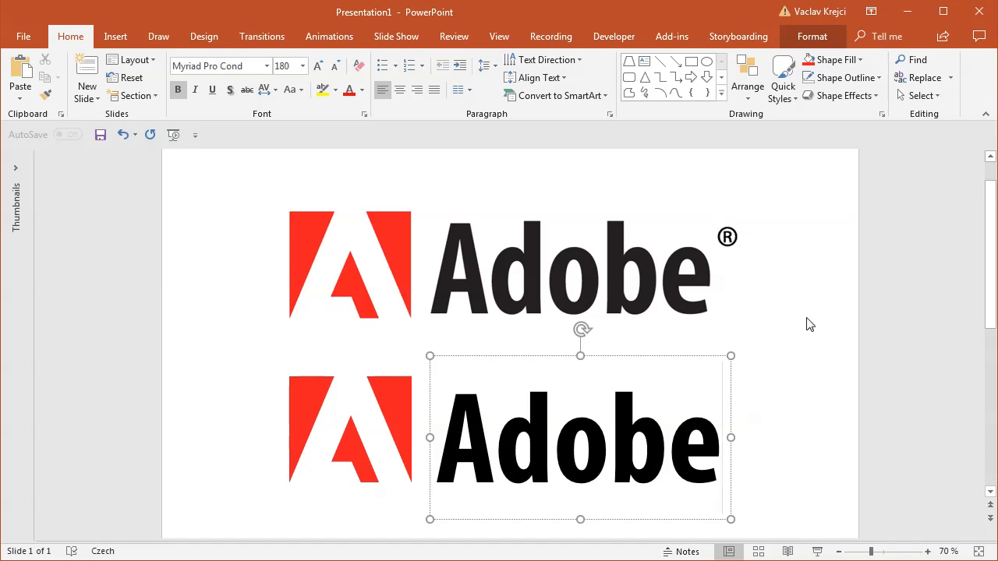
pyautogui.click(116, 36)
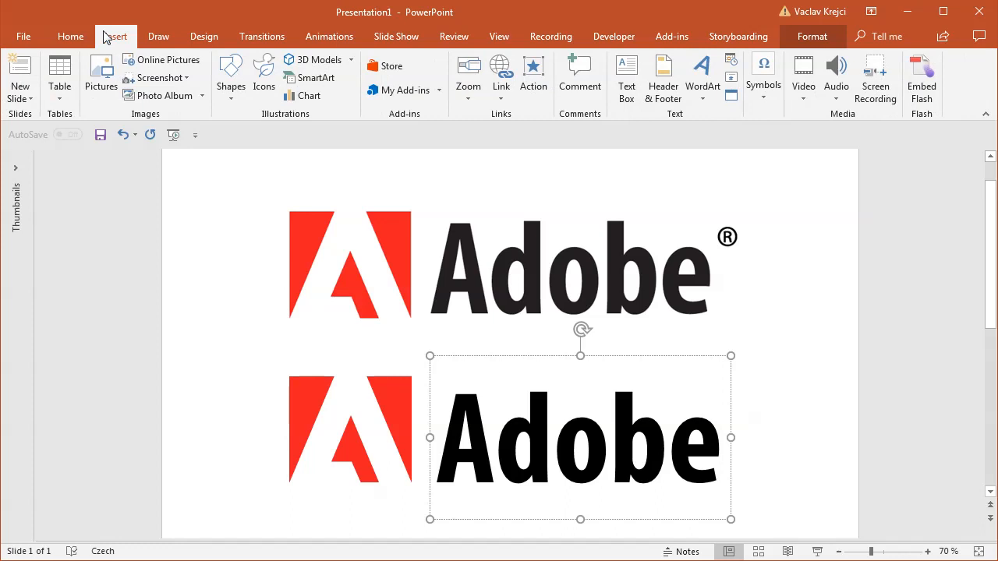
pyautogui.click(115, 35)
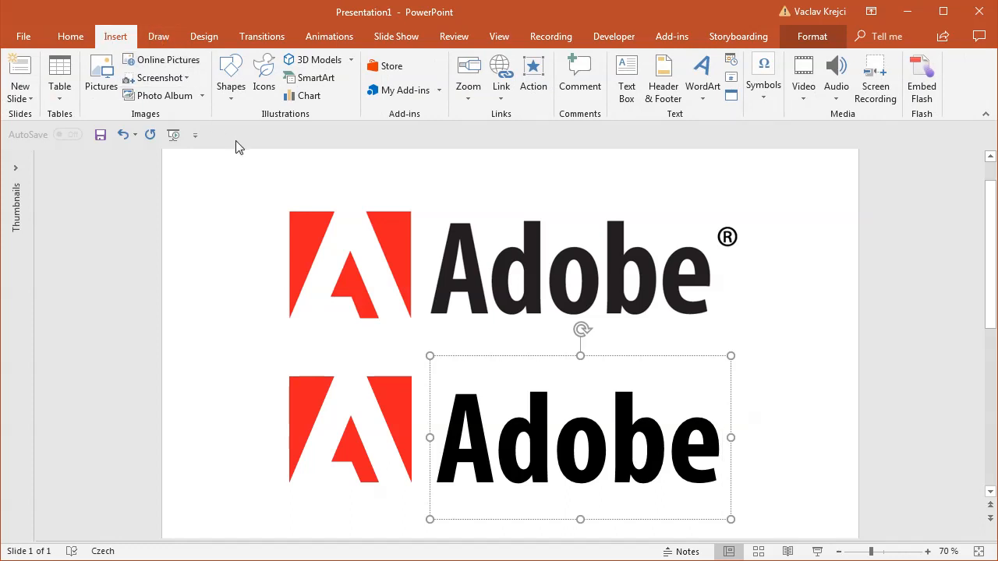
pyautogui.moveTo(655, 145)
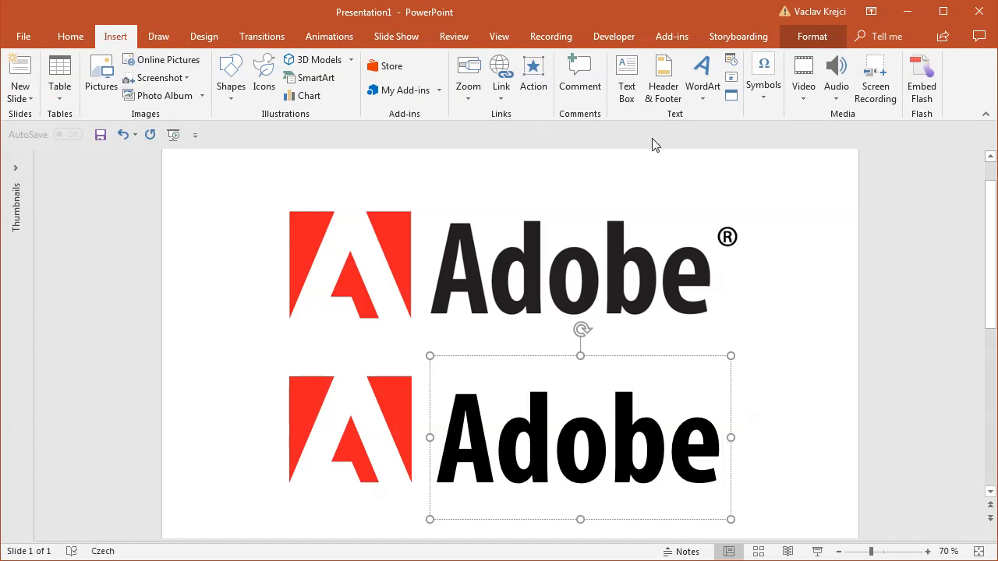
pyautogui.click(763, 78)
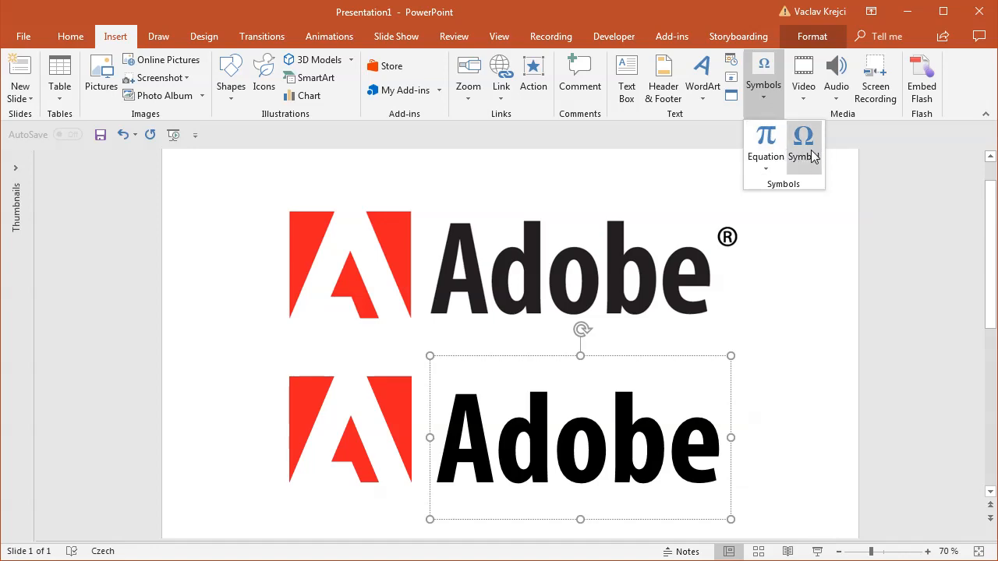
pyautogui.click(802, 144)
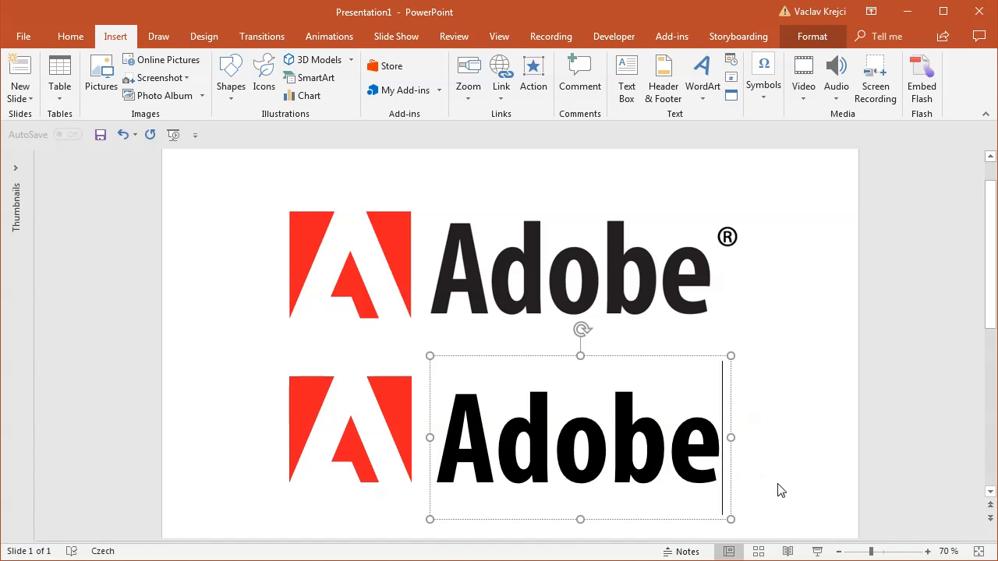
pyautogui.write('(r')
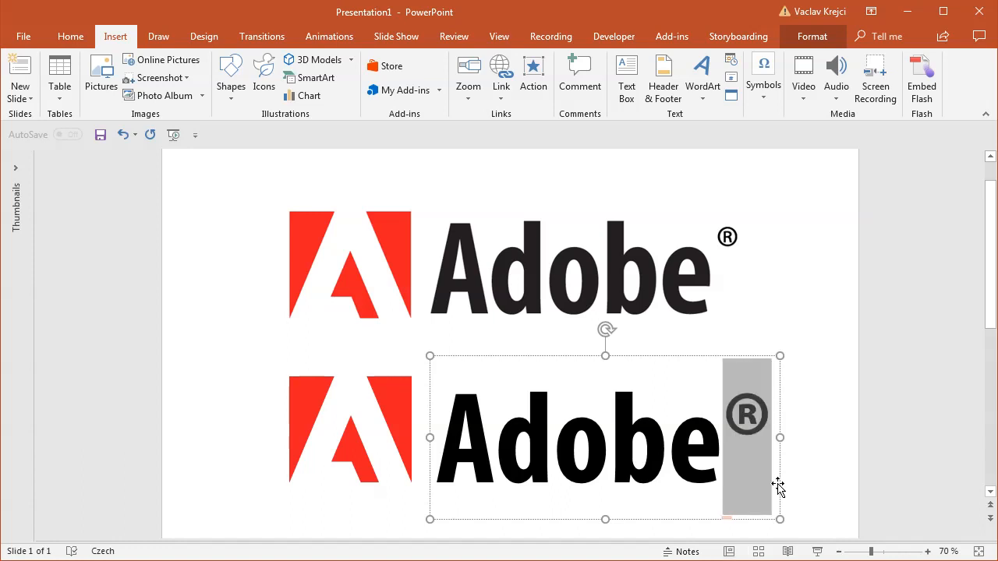
pyautogui.write('(c')
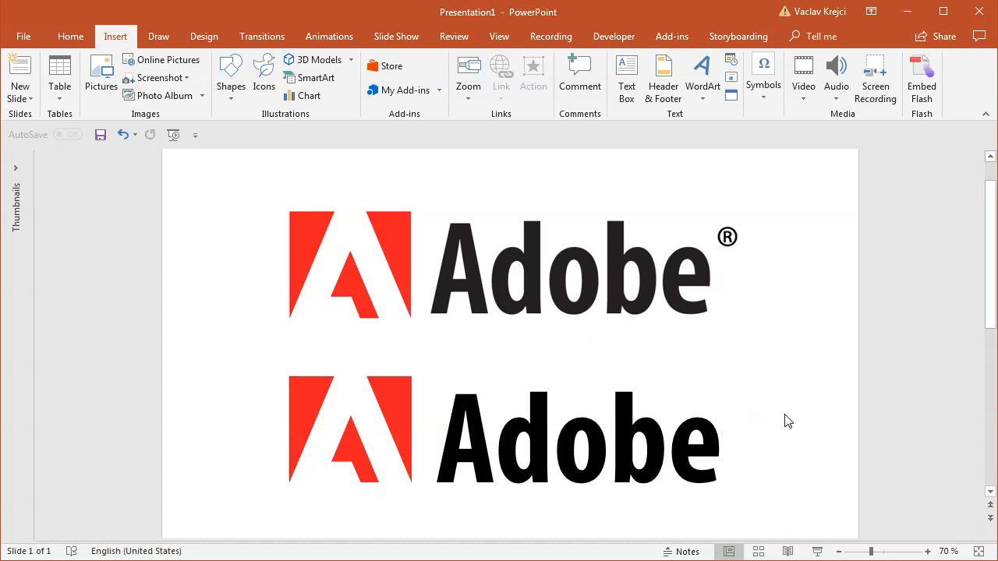
pyautogui.moveTo(792, 416)
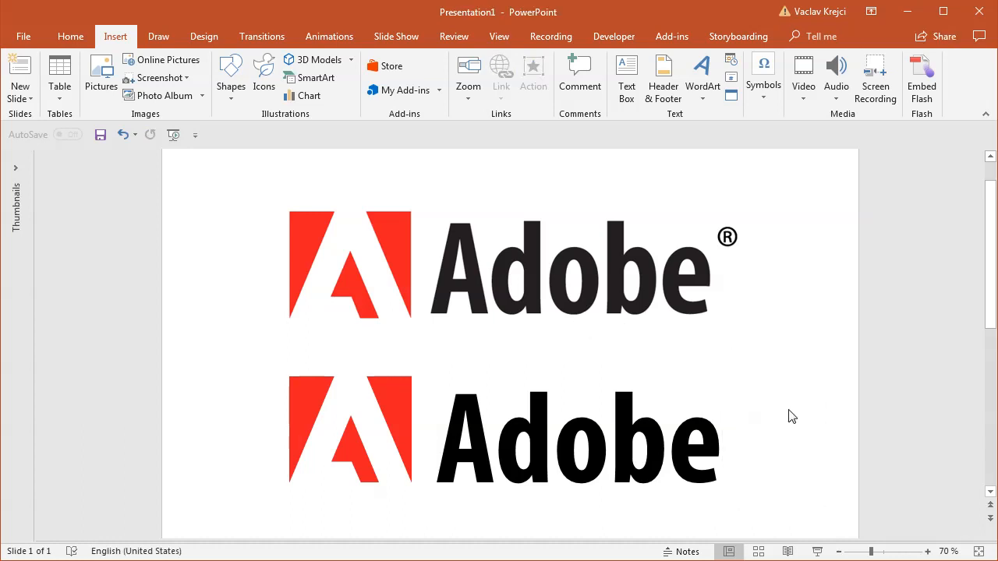
pyautogui.moveTo(795, 410)
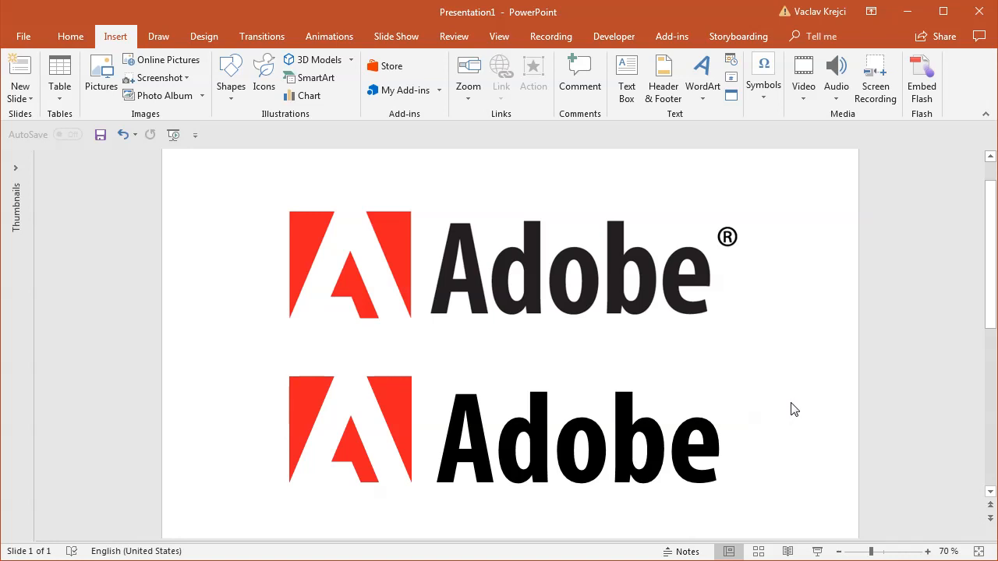